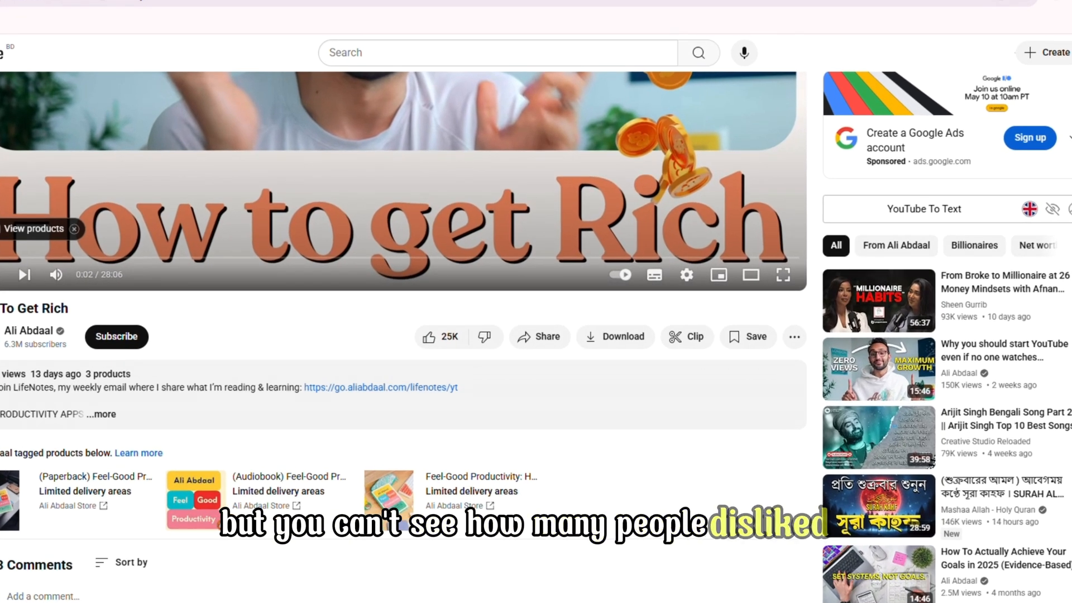
Open the Sources tab listing GSMArena, WIRED, Telegraph, Tom's Guide and MobileDokan articles
left_click(1059, 33)
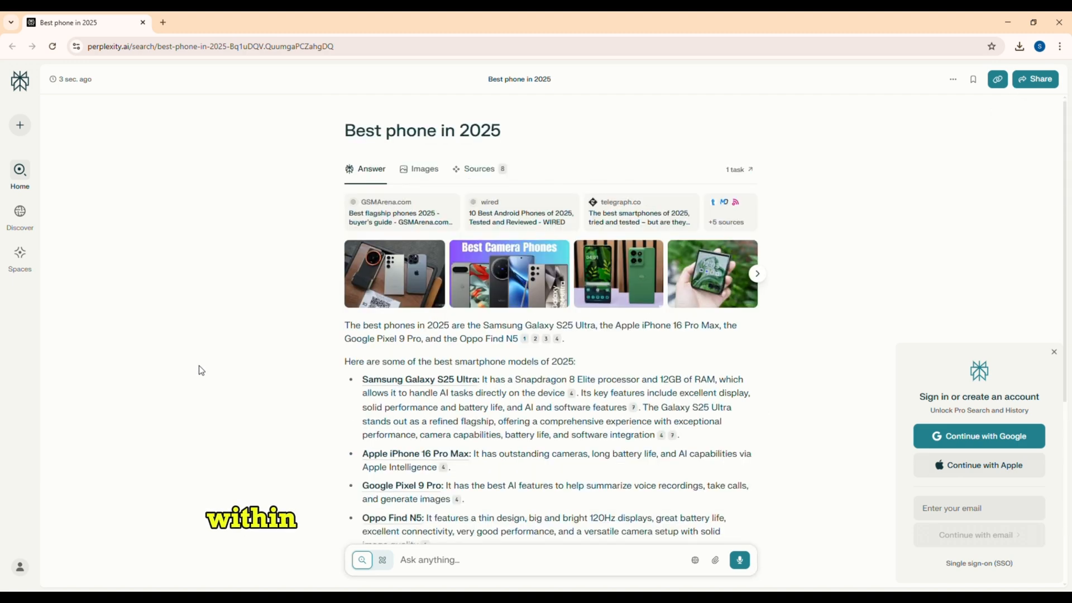
left_click(479, 168)
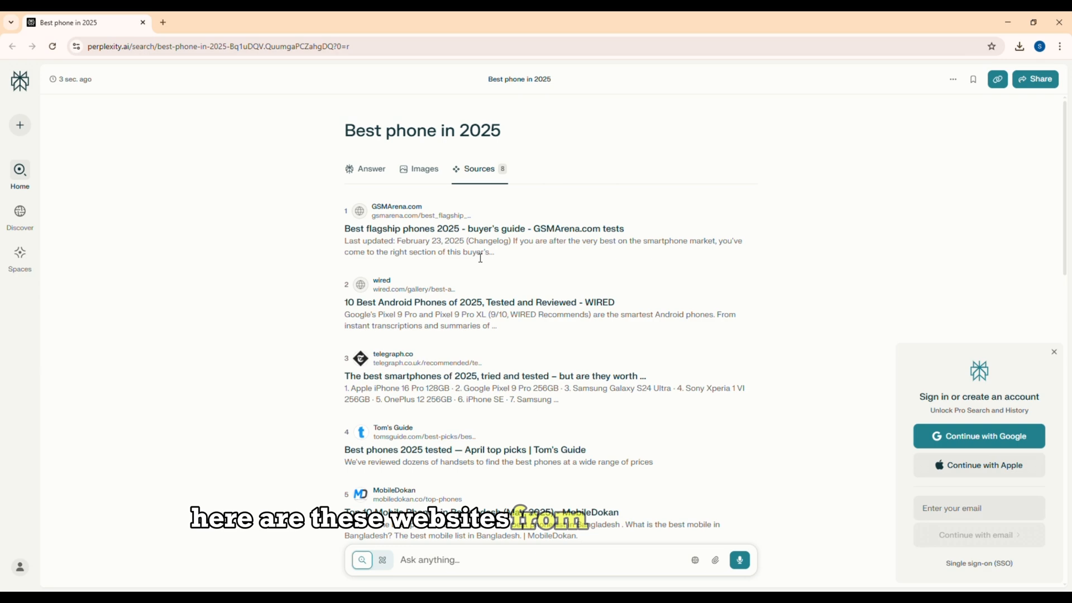